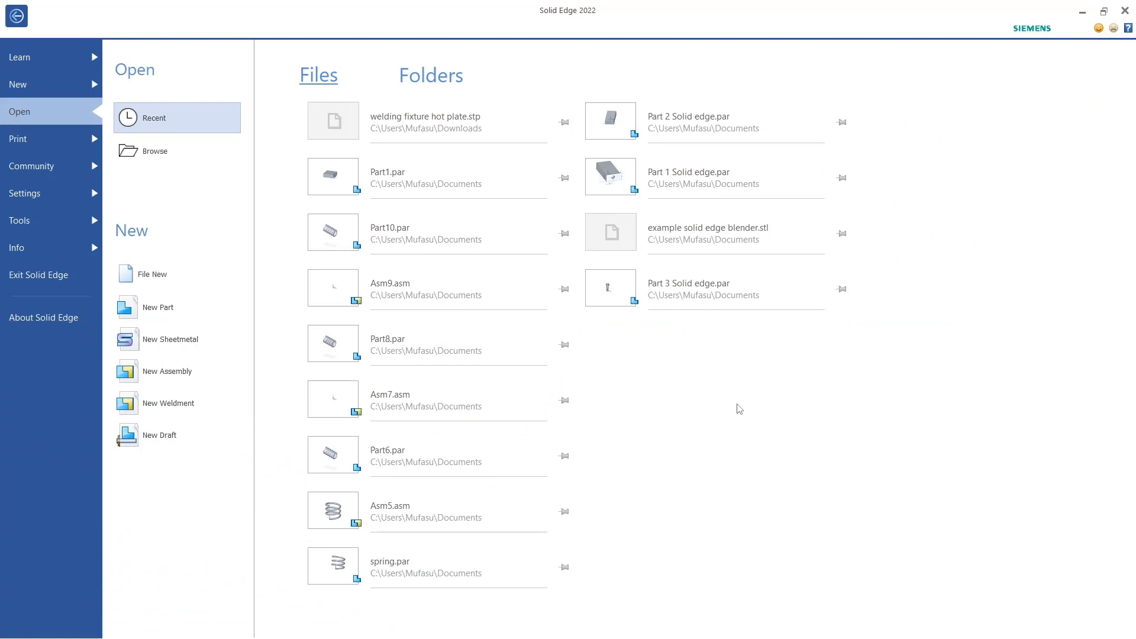
mouse_move(735, 423)
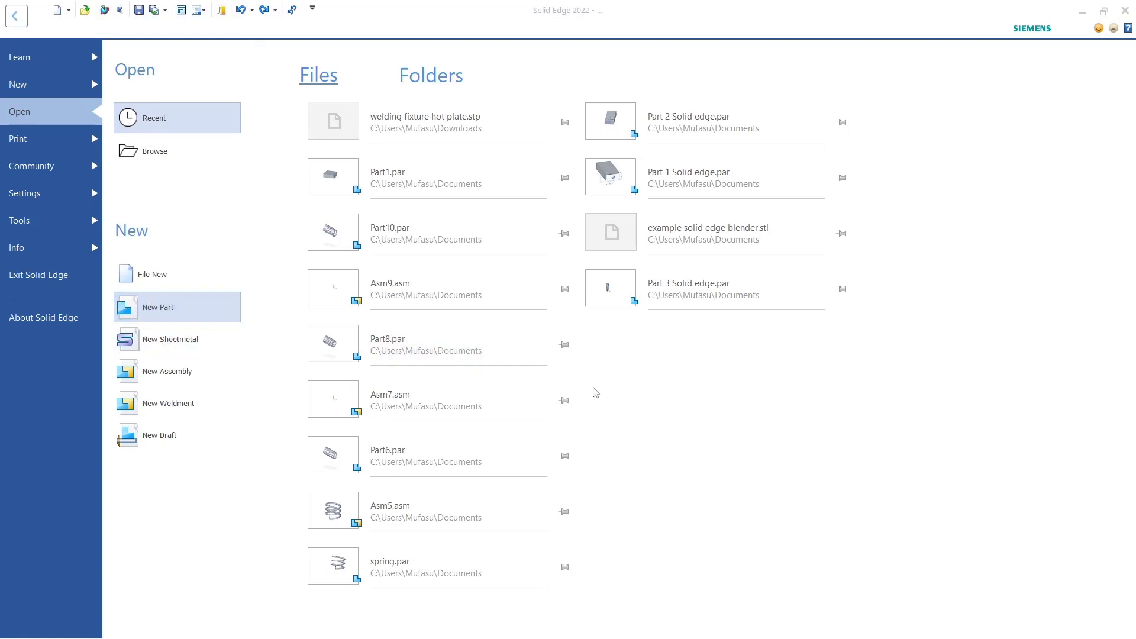
Create a new blank part document (Part7) from the start screen
click(157, 307)
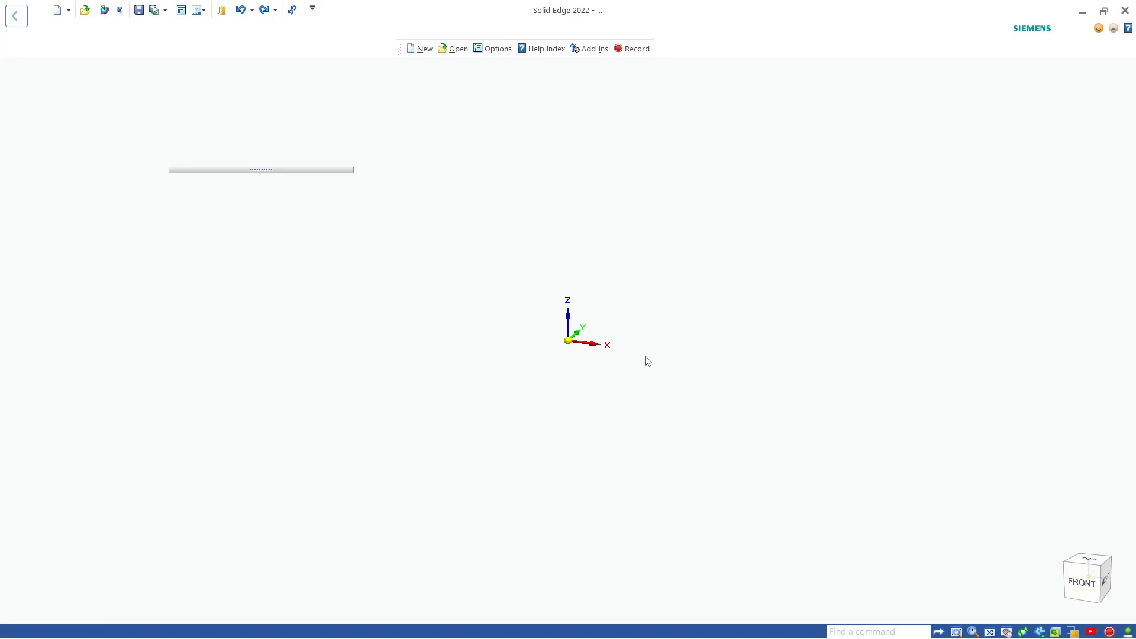
click(420, 47)
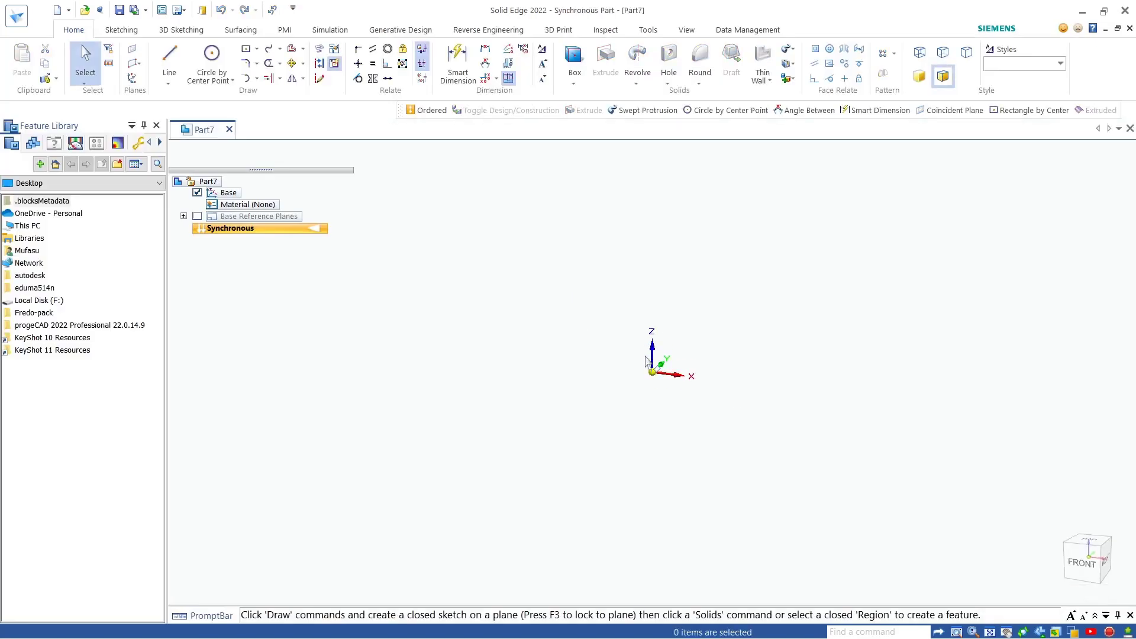
mouse_move(181, 86)
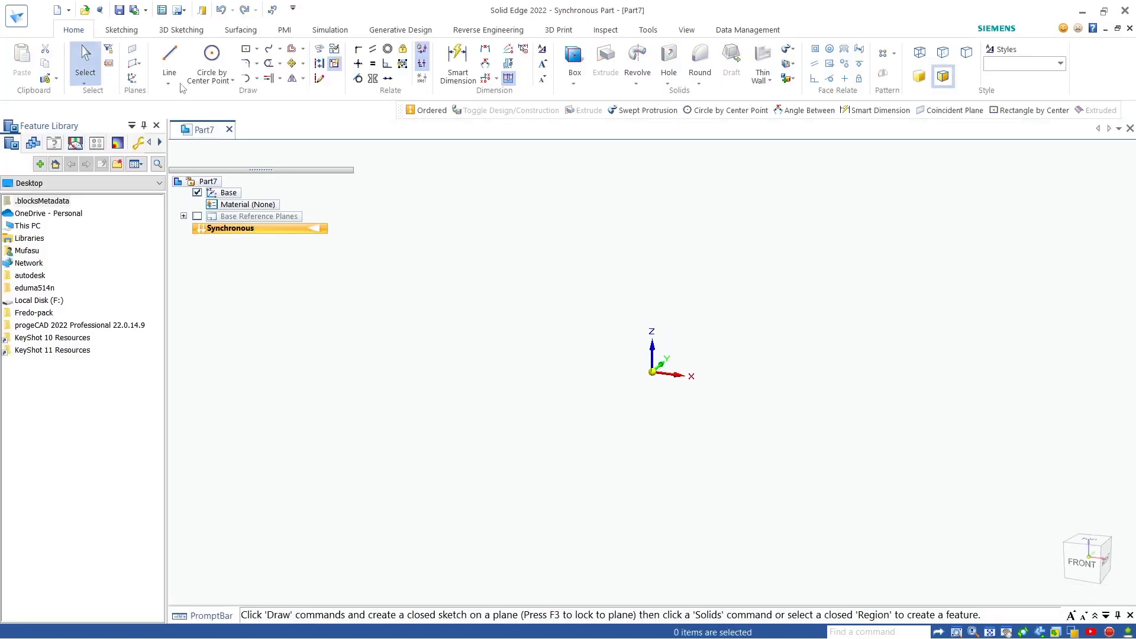
Start the Line tool and place the rectangle's first corner at the origin on the Top plane
click(169, 51)
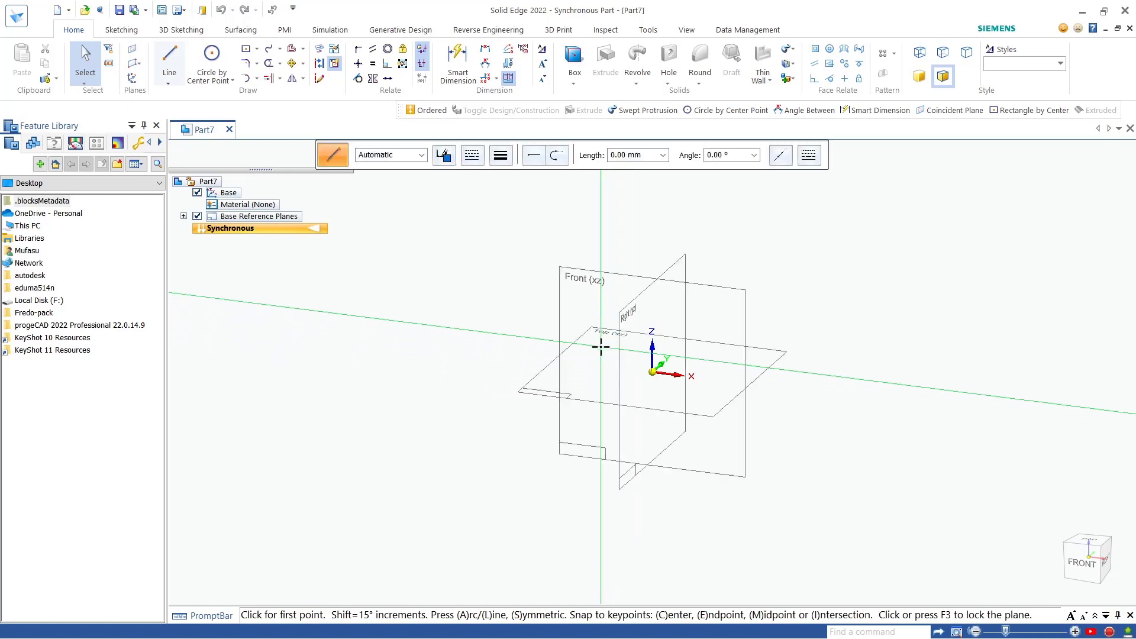
mouse_move(594, 370)
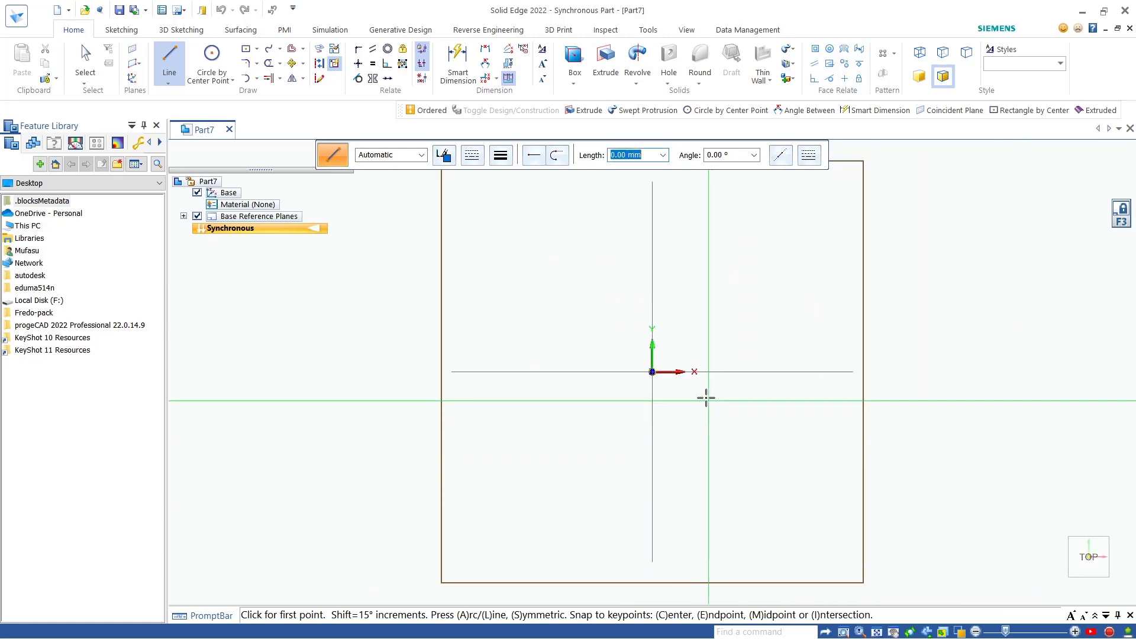
click(651, 371)
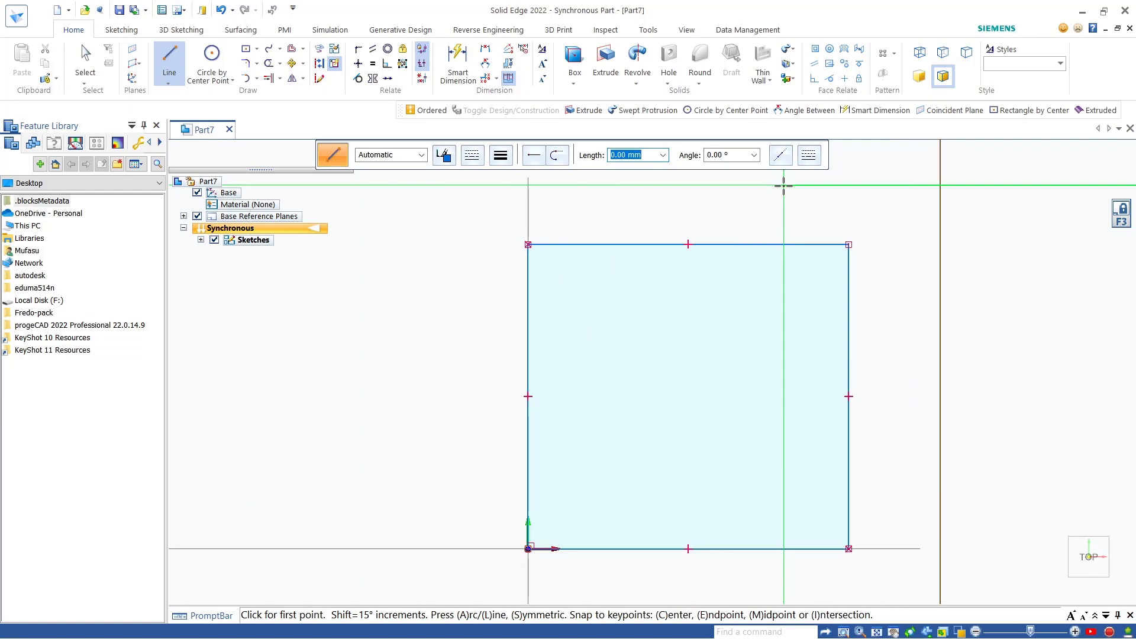
mouse_move(781, 249)
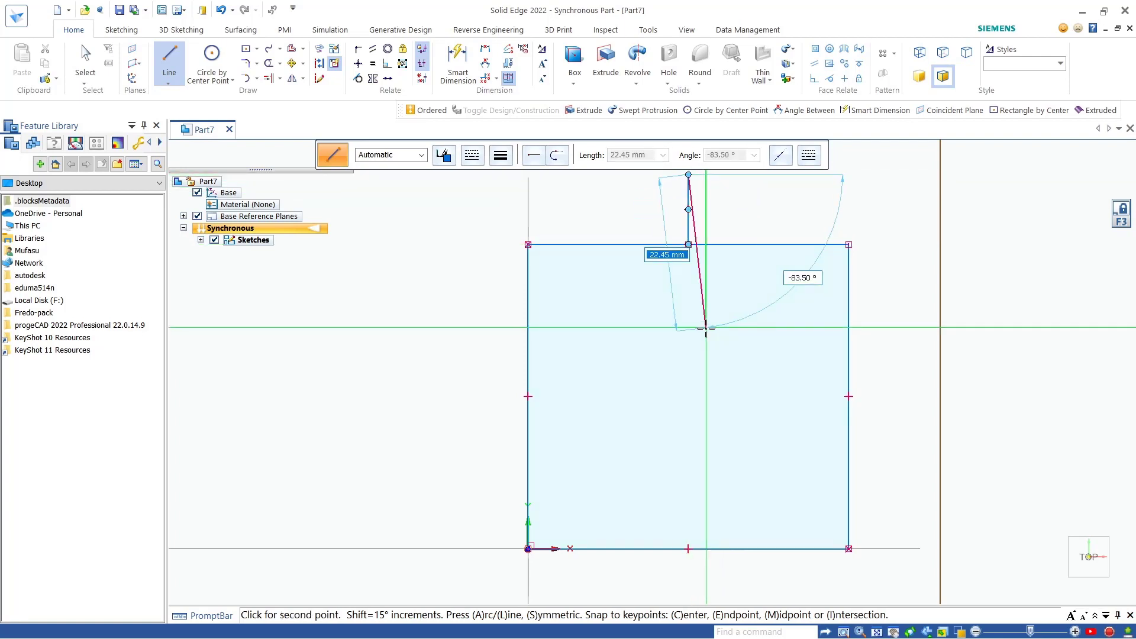
Close the small rectangular notch on the top edge and restart the Line tool
click(845, 244)
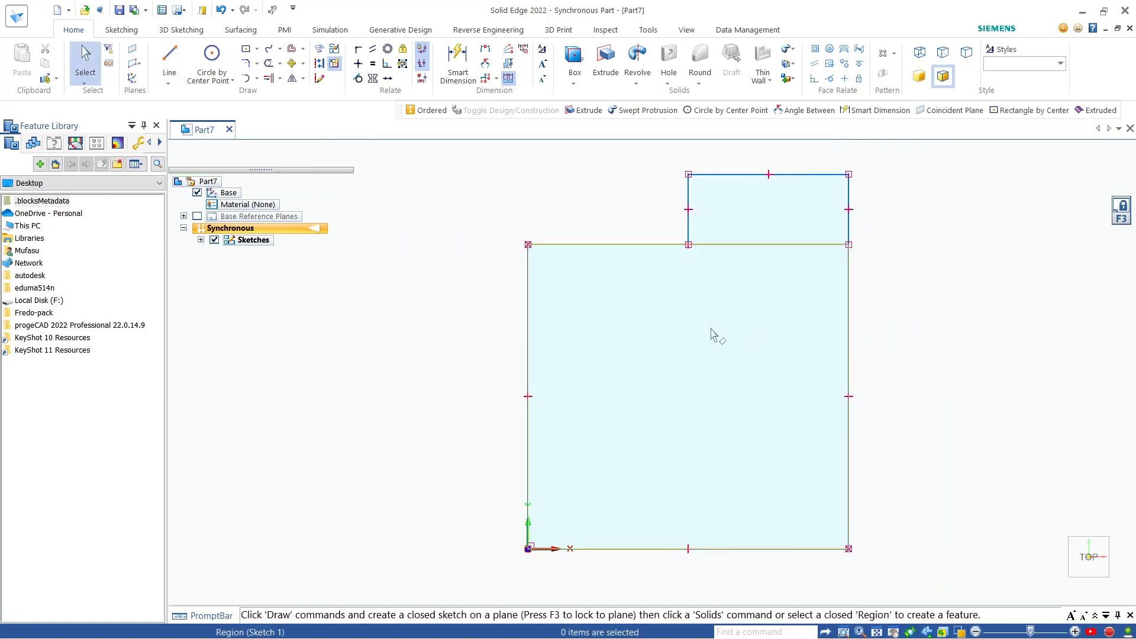
click(169, 51)
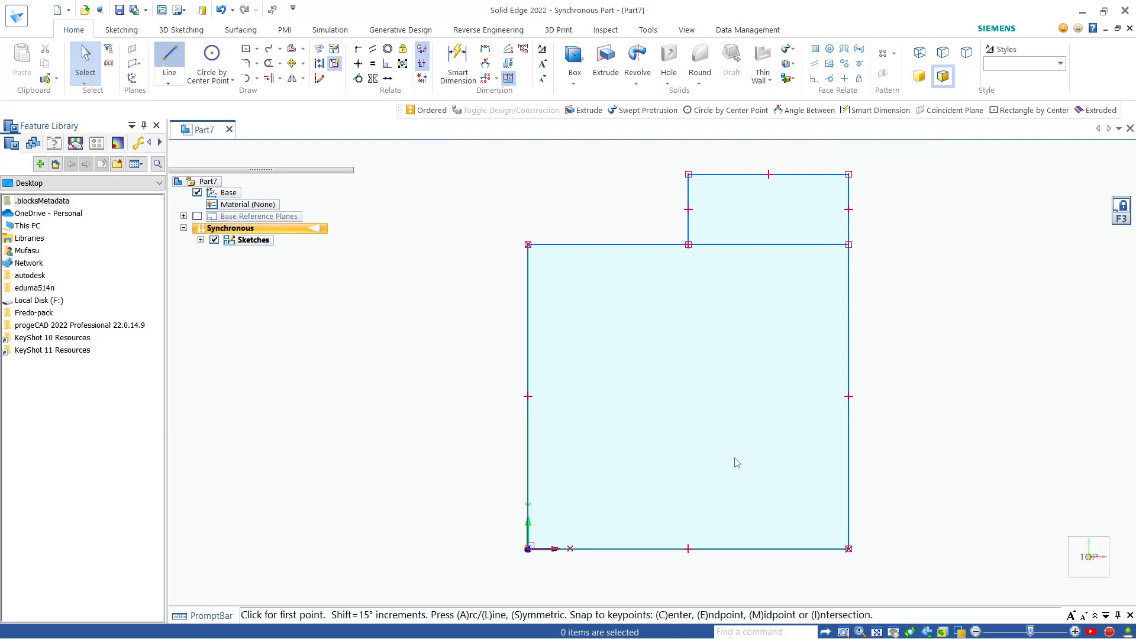
click(169, 51)
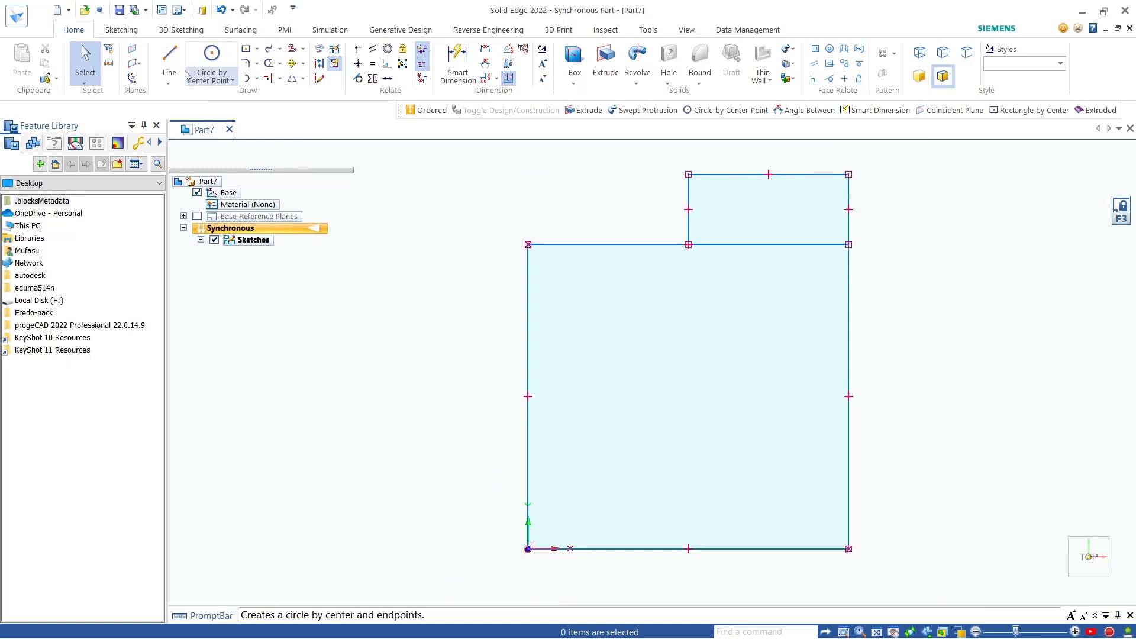
Begin the angled notch line from the rectangle's bottom-right corner
click(169, 52)
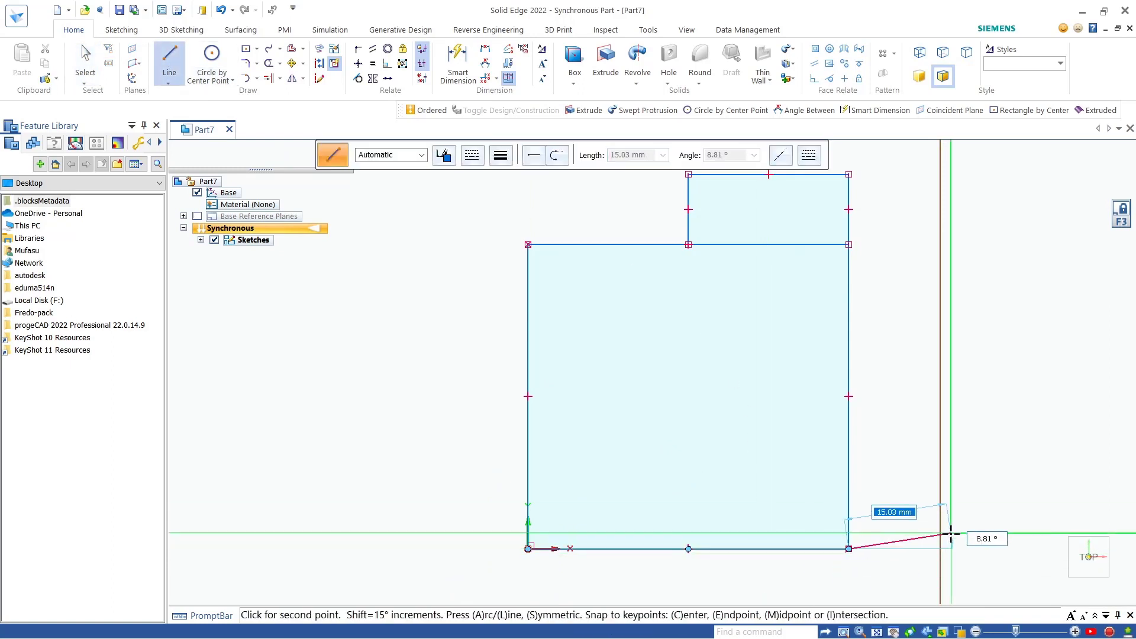
mouse_move(974, 520)
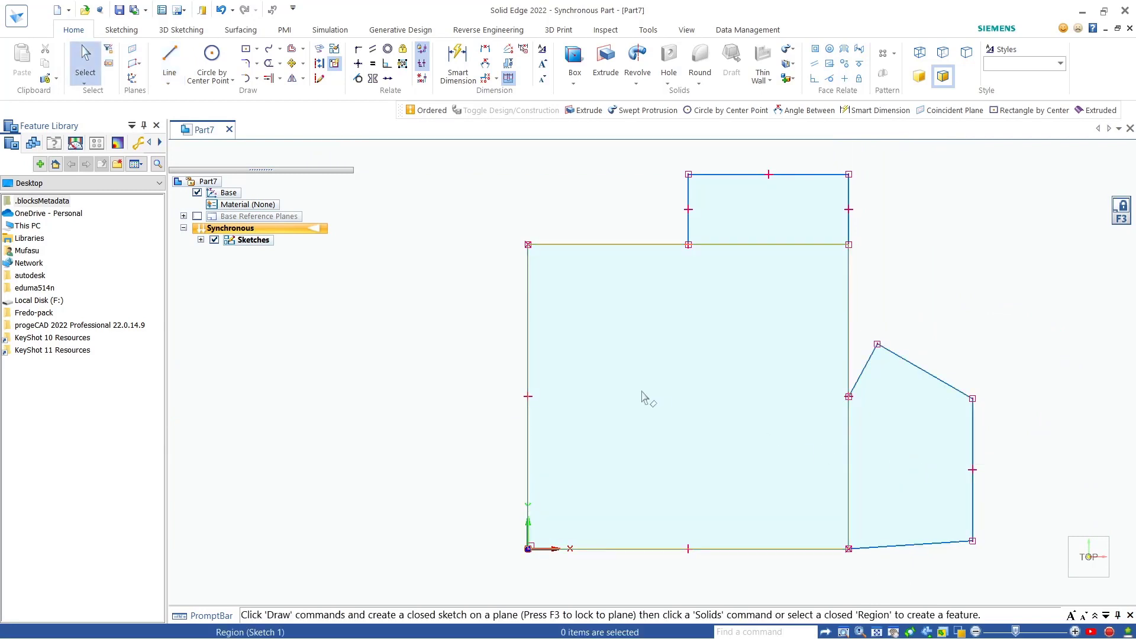
mouse_move(647, 398)
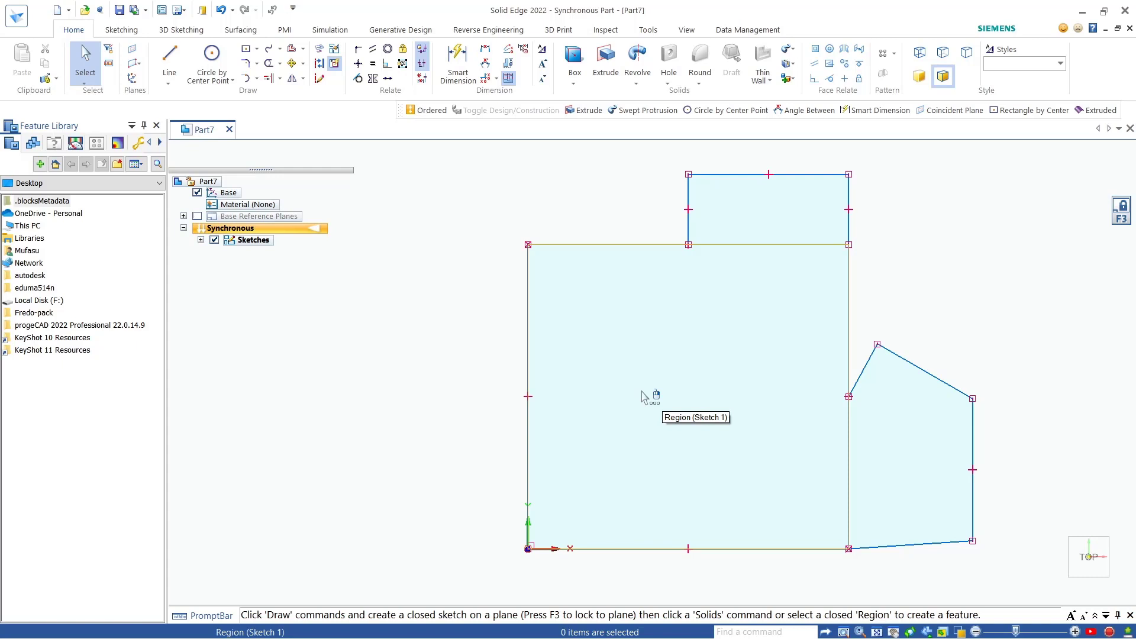
mouse_move(645, 398)
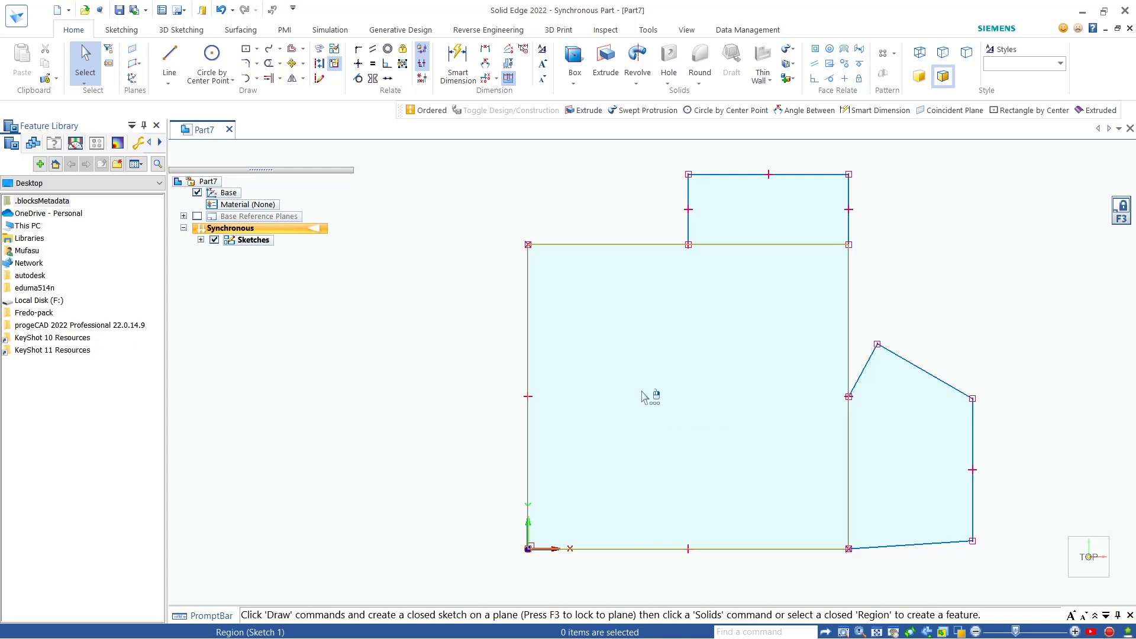